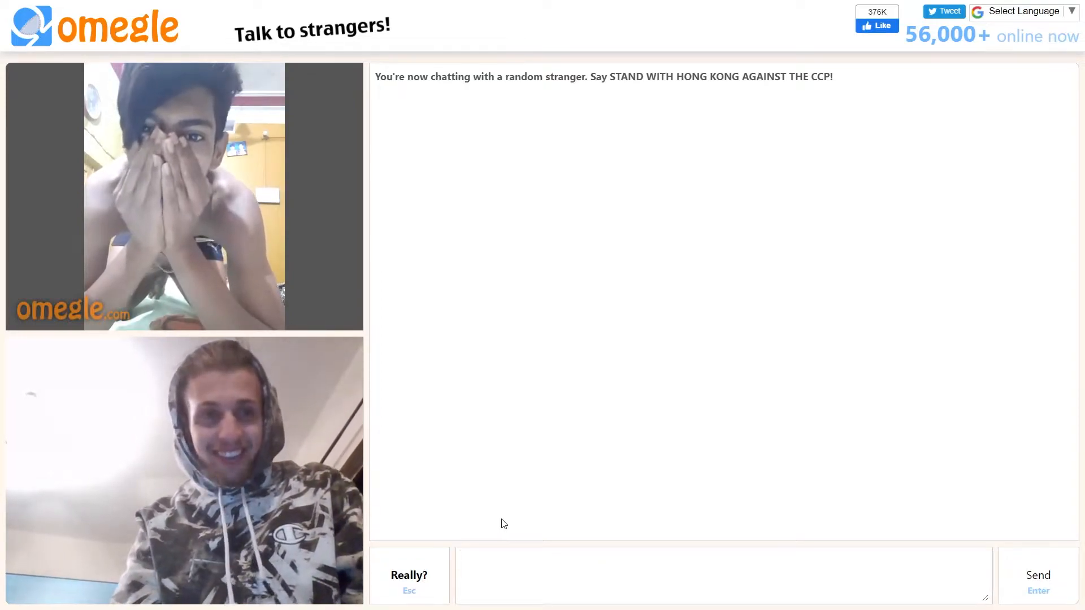
Step: Disconnect via 'Really?' to find new strangers, then focus the chat message box
left_click(719, 574)
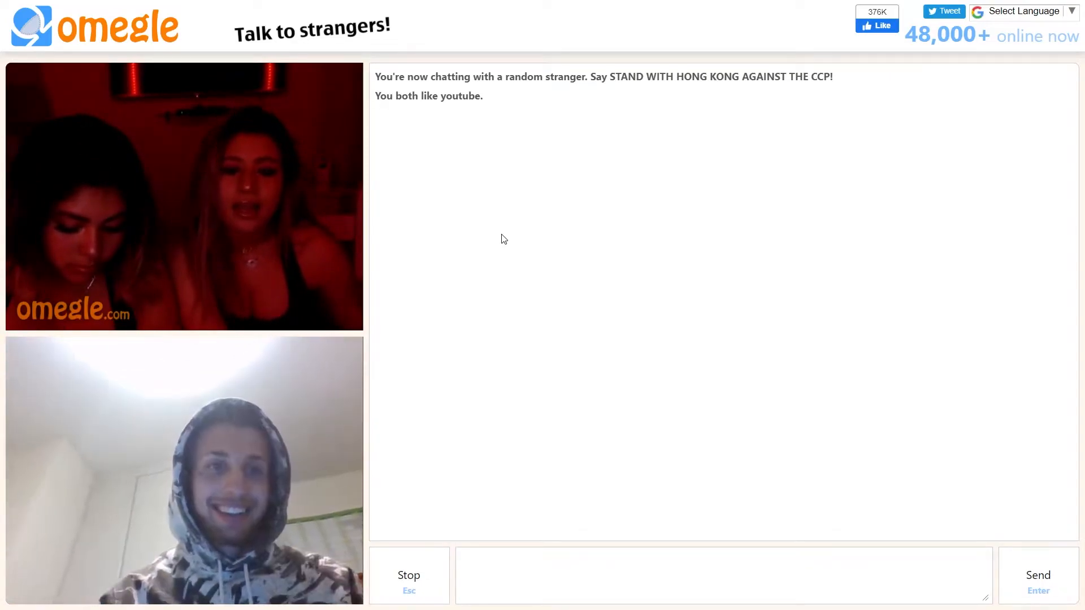
left_click(723, 575)
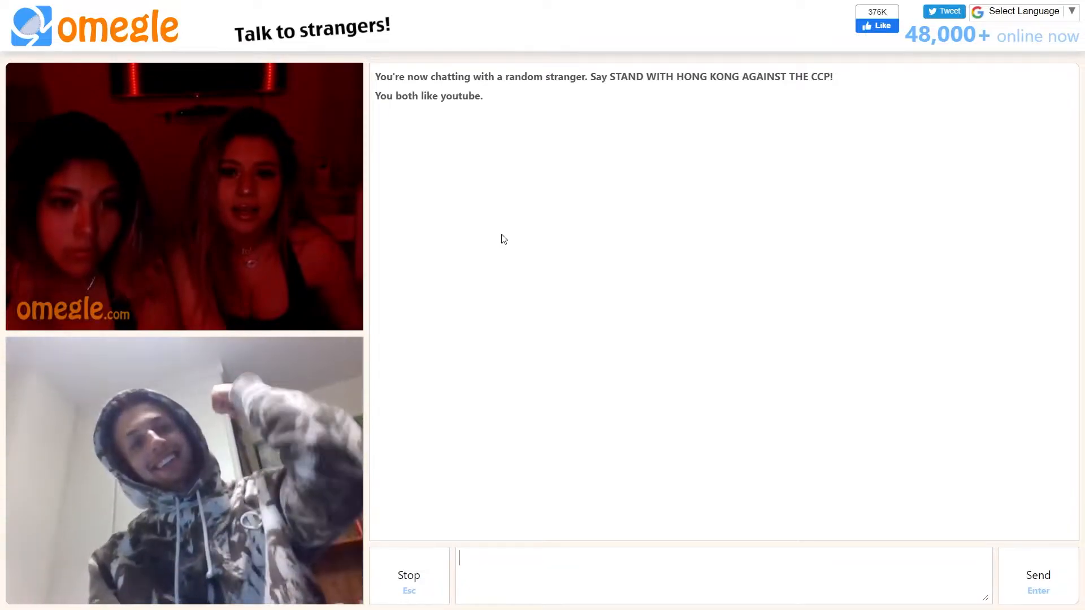